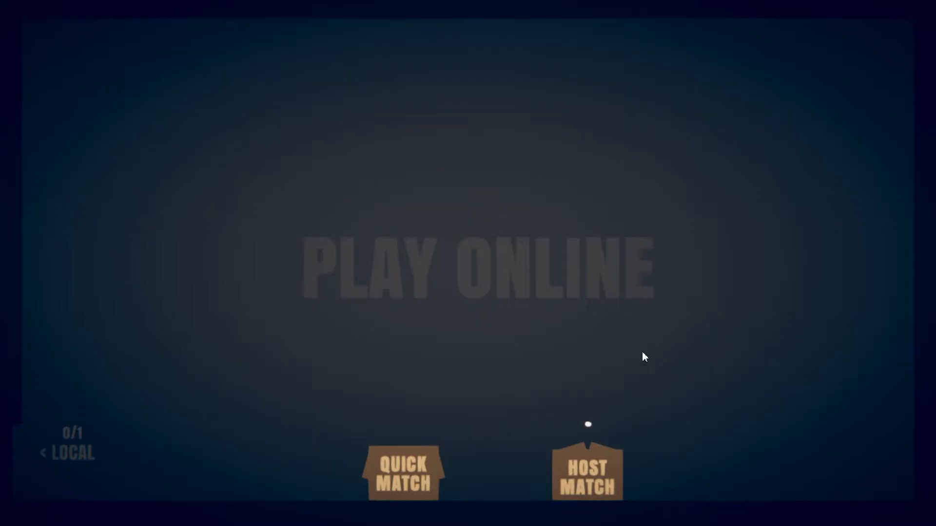
- Quit StickFight from its menu and return to the Steam library
left_click(587, 472)
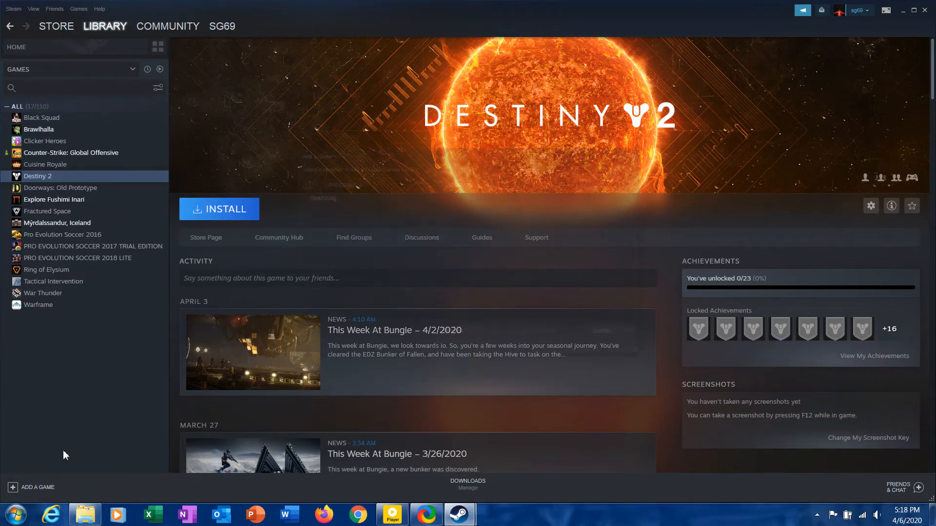
- Browse to steamapps > common > Stick.Fight and choose StickFight.exe as the non-Steam program to add
left_click(32, 487)
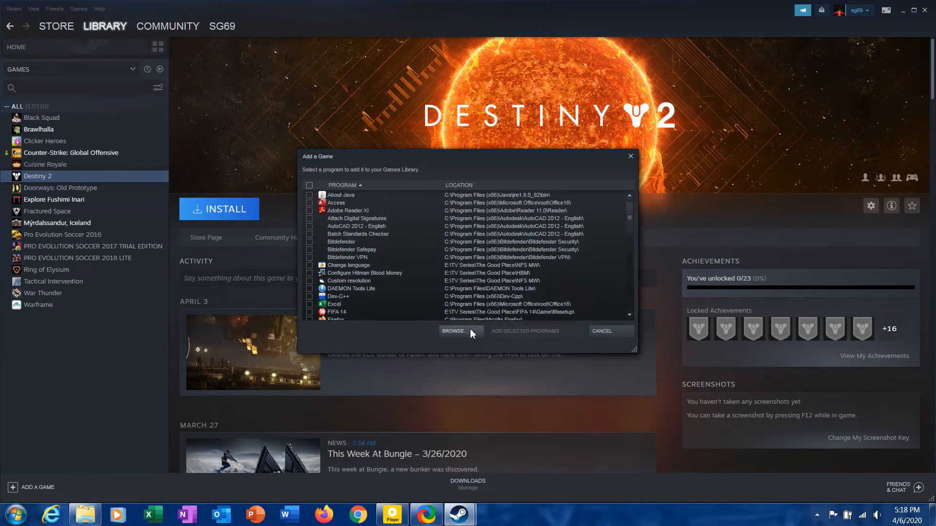
left_click(454, 330)
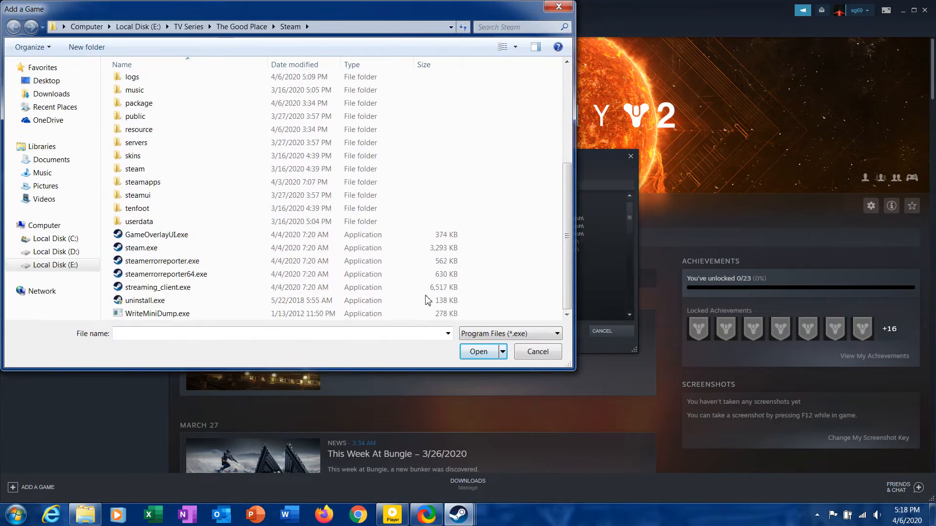
double_click(143, 182)
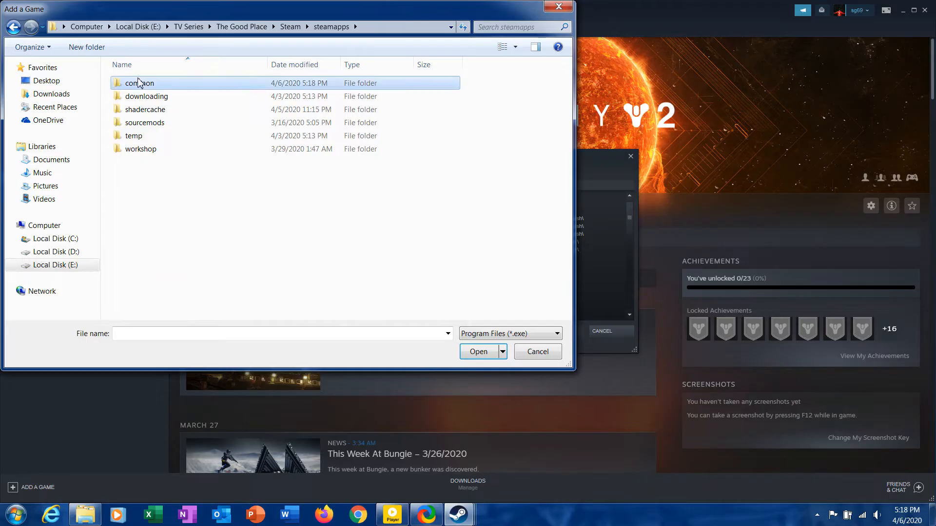
double_click(140, 83)
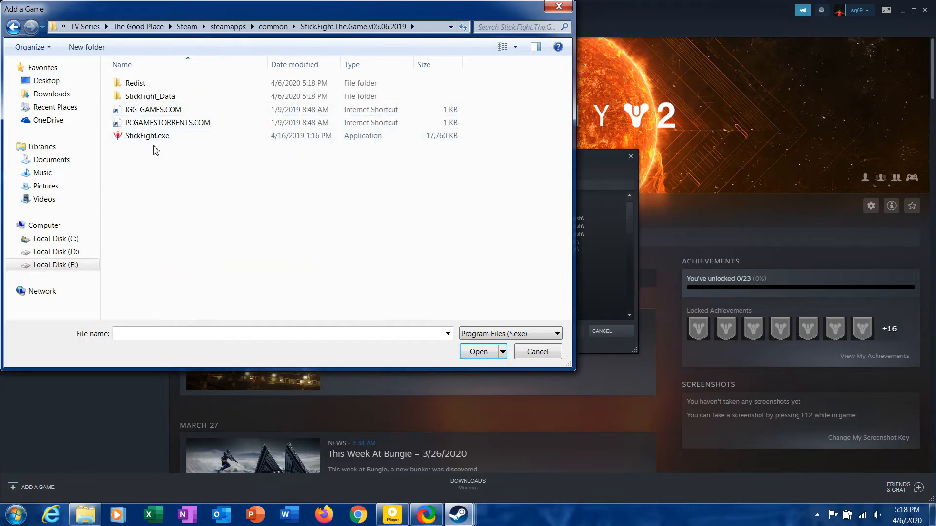
left_click(478, 352)
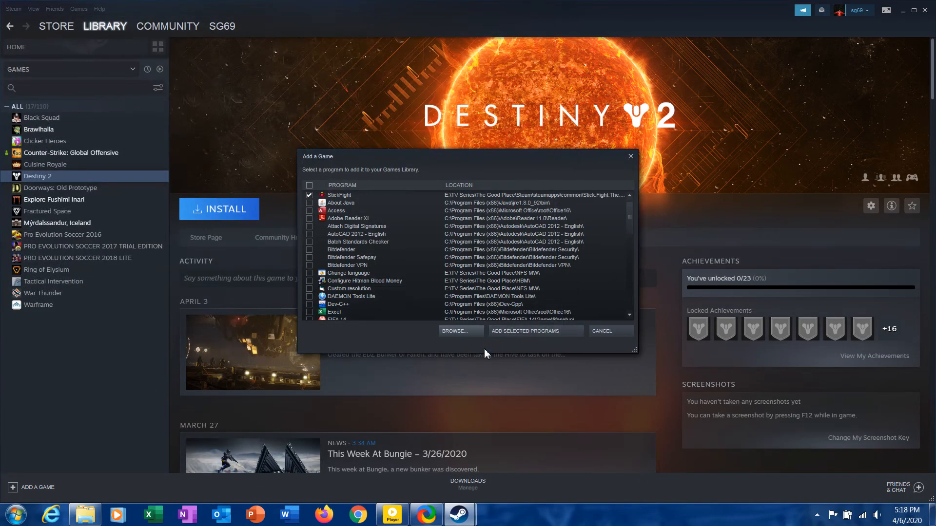
- Add StickFight to the library as a non-Steam game and launch it from its library page
left_click(602, 332)
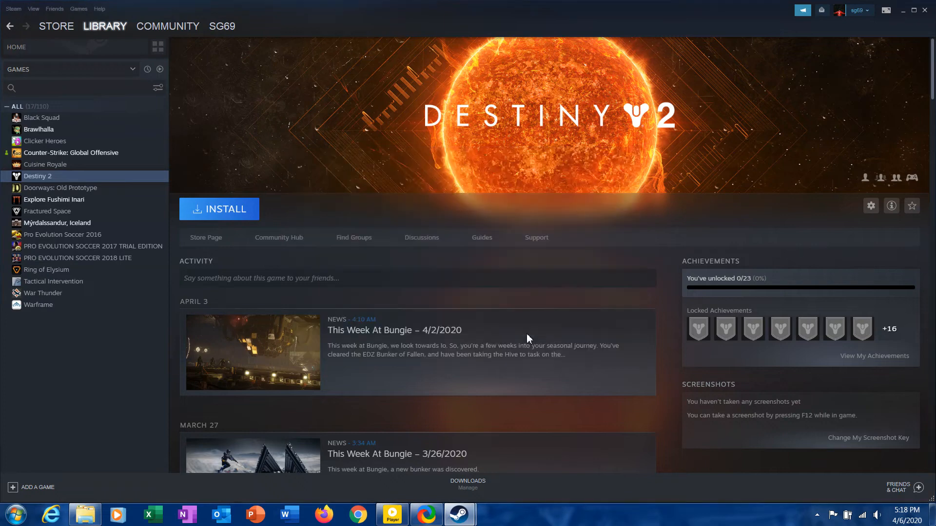
left_click(38, 281)
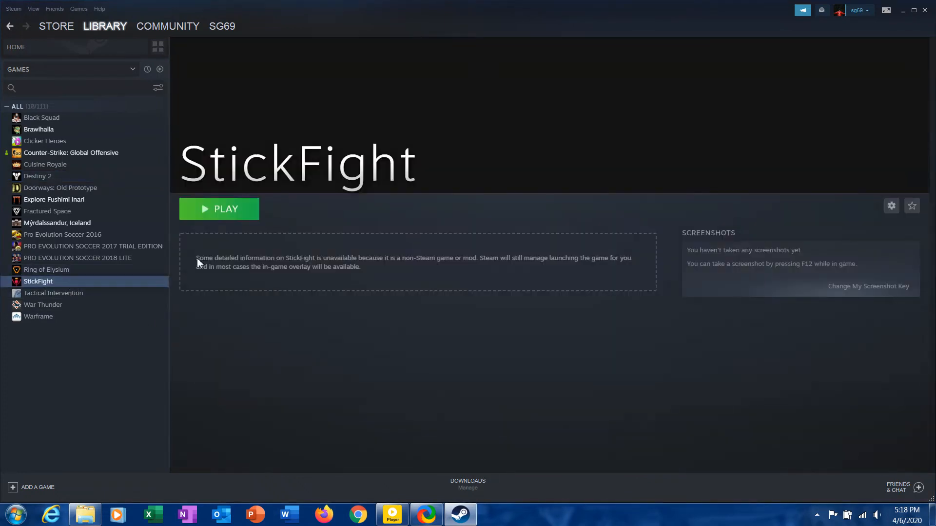
left_click(218, 208)
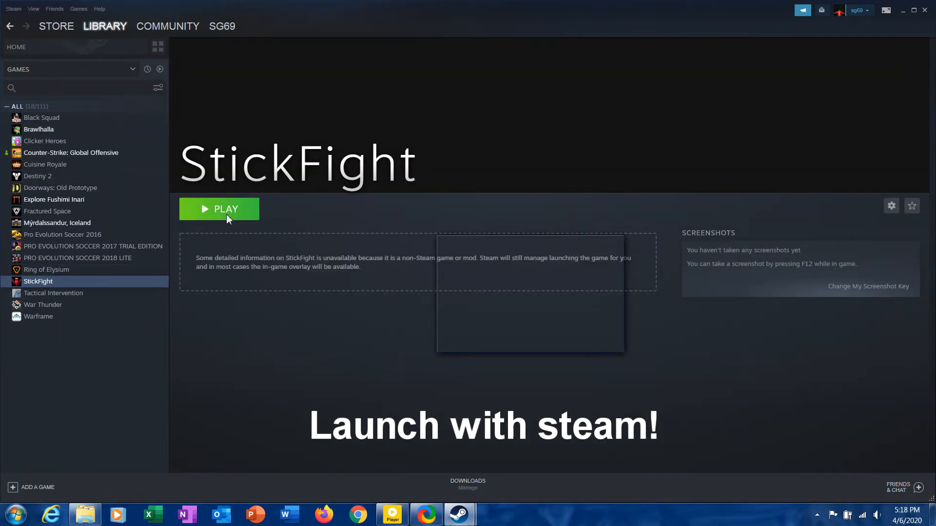
left_click(219, 209)
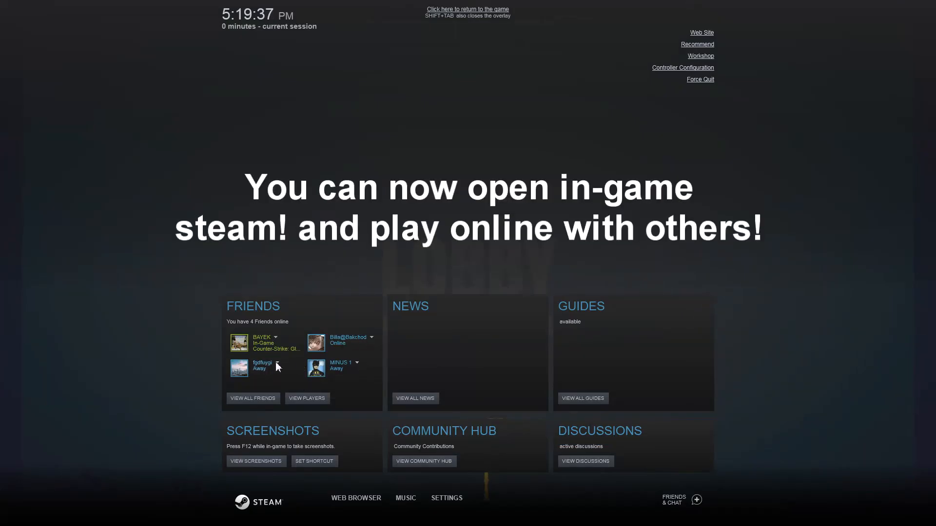
- Invite the away friend to join StickFight from the in-game overlay's friend options
left_click(275, 362)
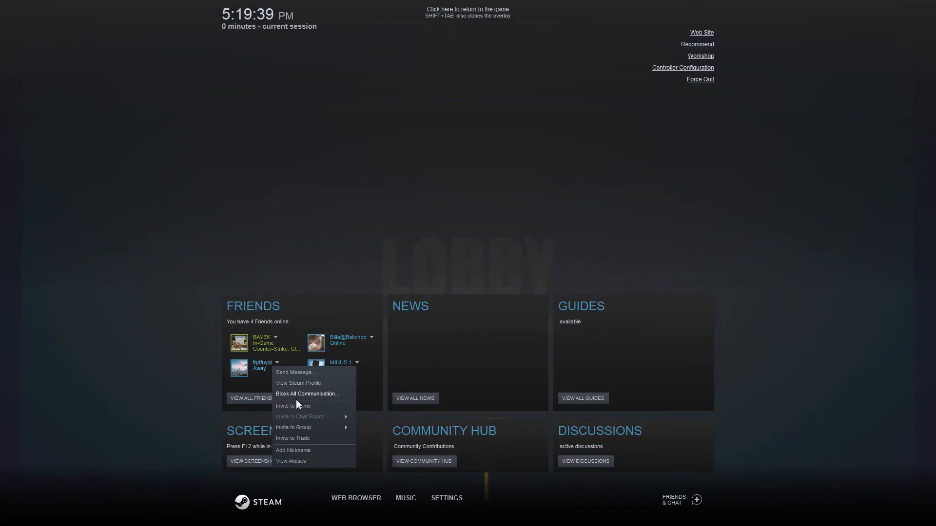
left_click(293, 406)
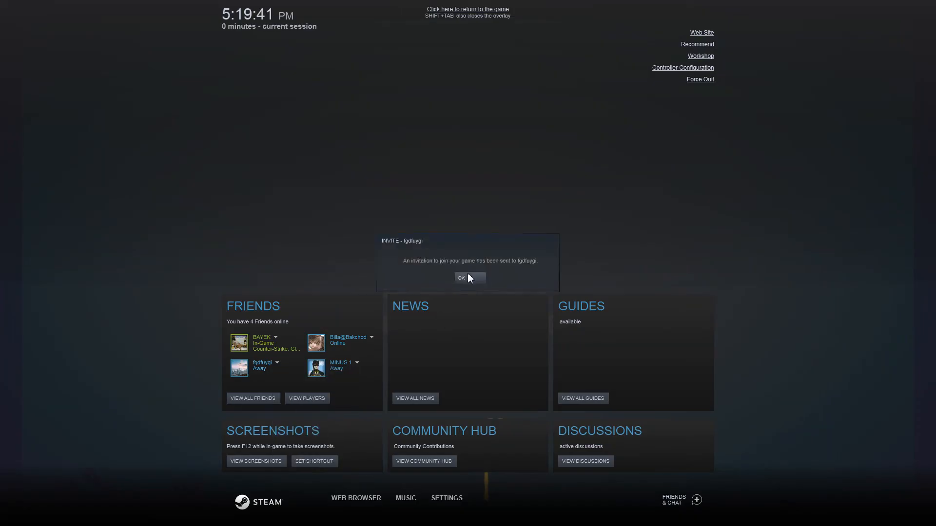